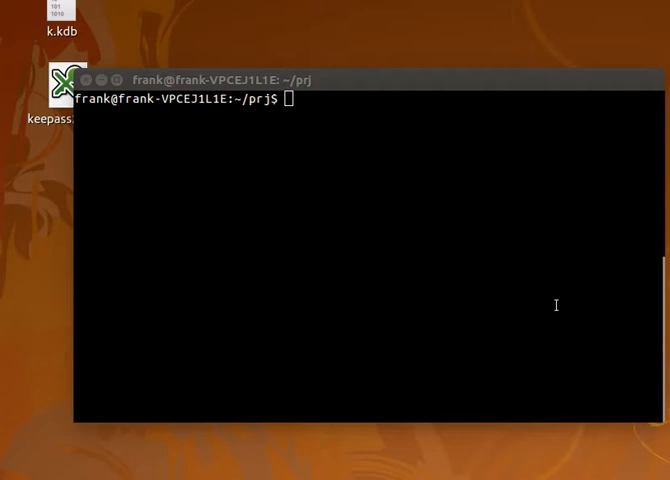
pyautogui.moveTo(561, 294)
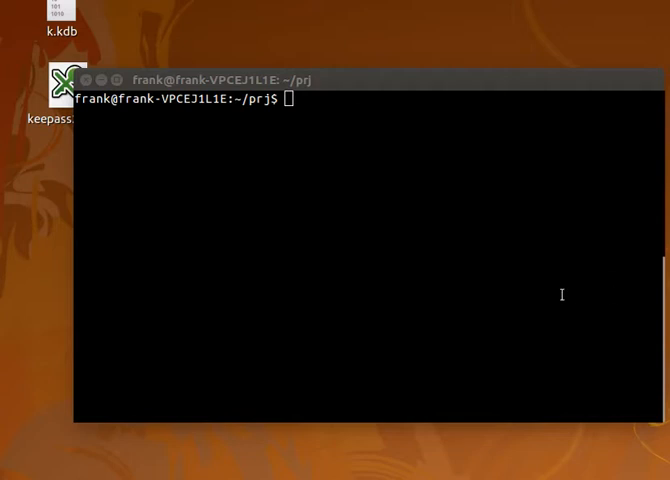
# - Run python -m SimpleHTTPServer to serve the prj folder, and select the port number 8000
pyautogui.write('python')
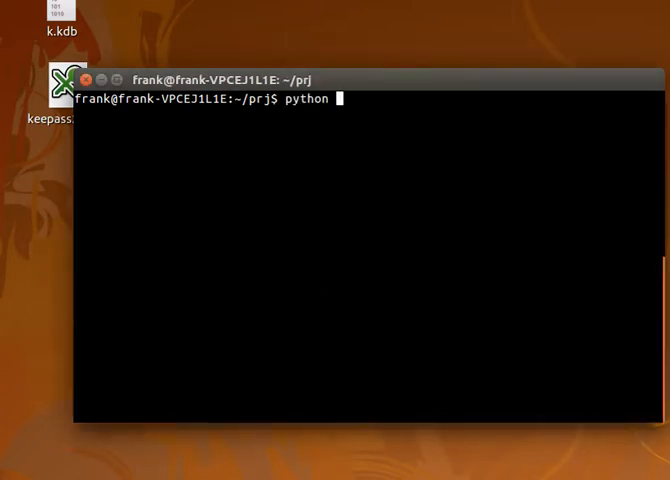
pyautogui.write('-m')
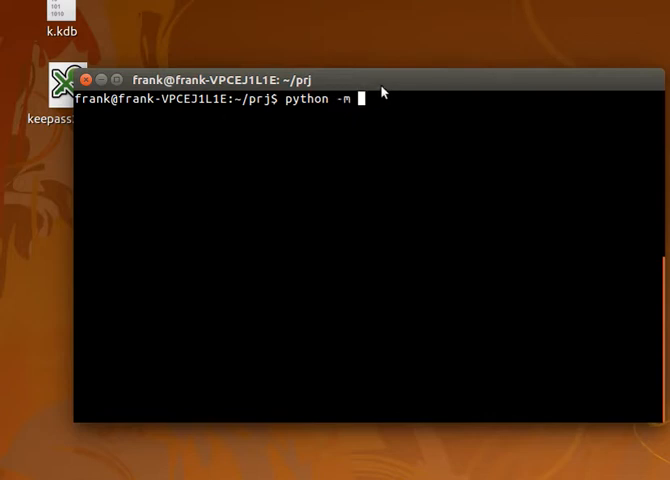
pyautogui.write('Sim')
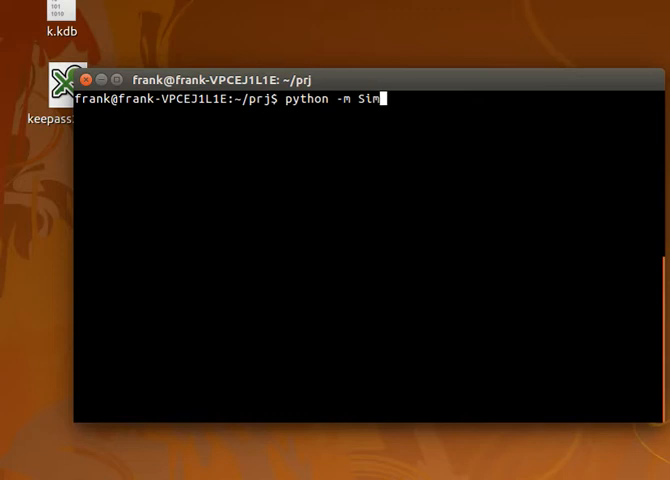
pyautogui.write('pleHTTPServ')
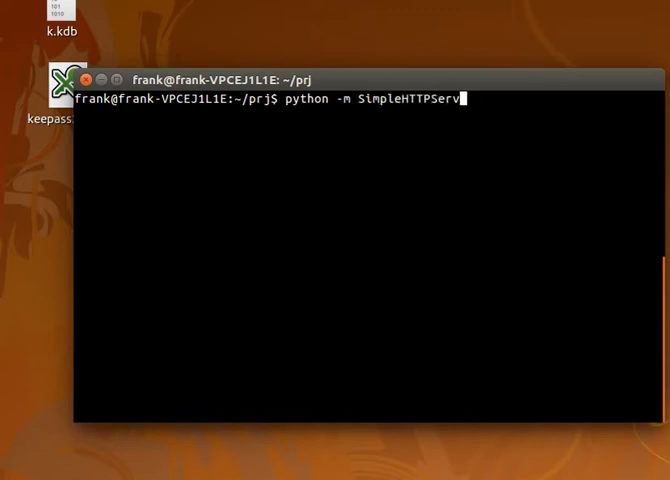
pyautogui.write('er')
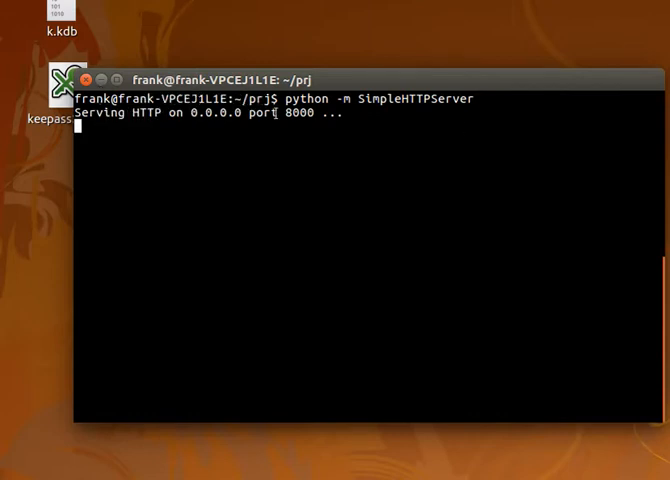
pyautogui.doubleClick(310, 113)
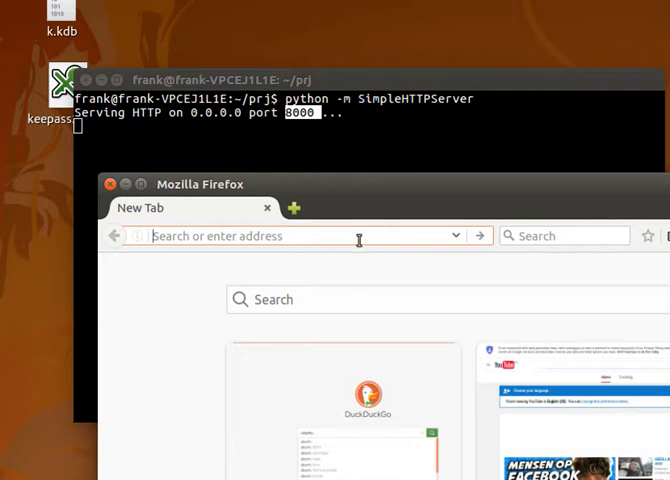
pyautogui.write('http://127.0.0.1')
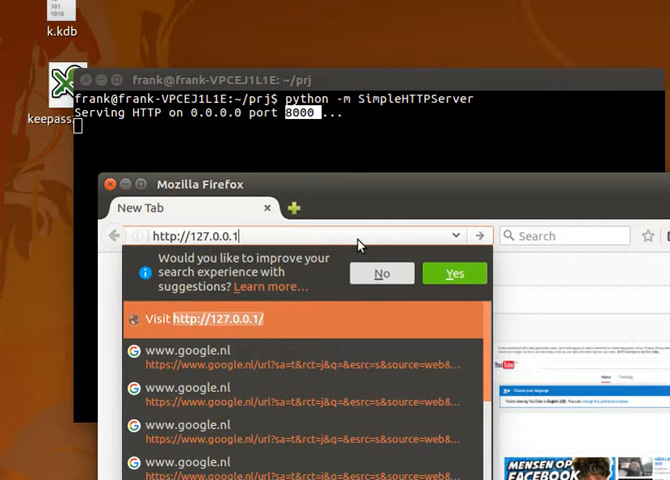
pyautogui.write(':8000')
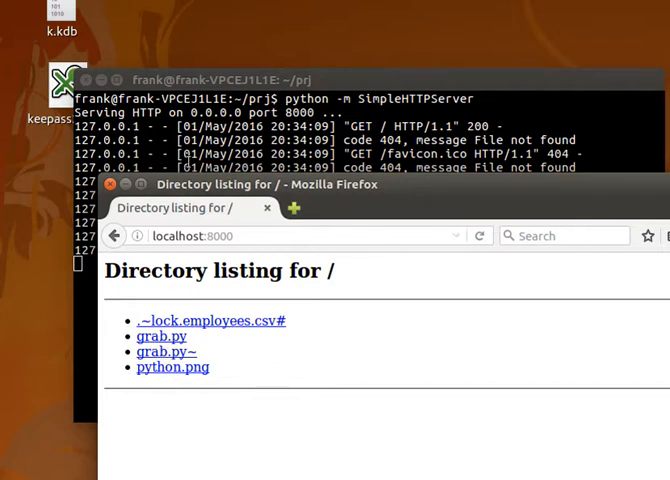
pyautogui.click(154, 335)
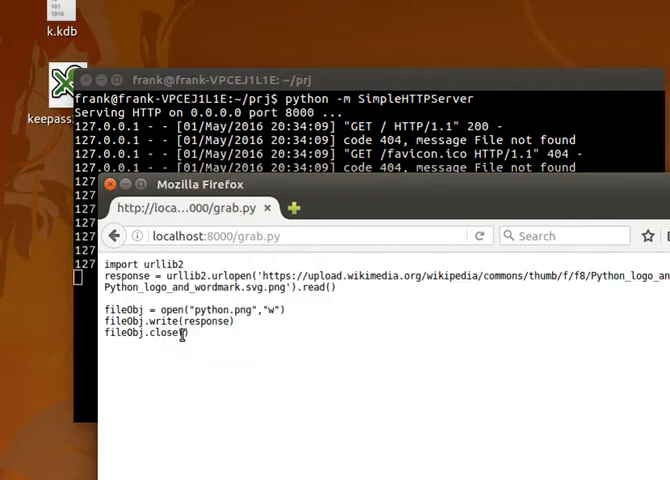
pyautogui.click(114, 235)
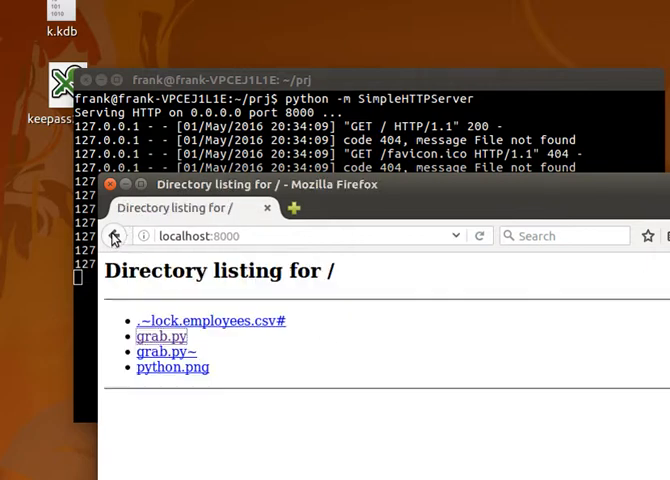
# - View python.png, then stop the server with Ctrl+C for a fresh prompt
pyautogui.click(172, 367)
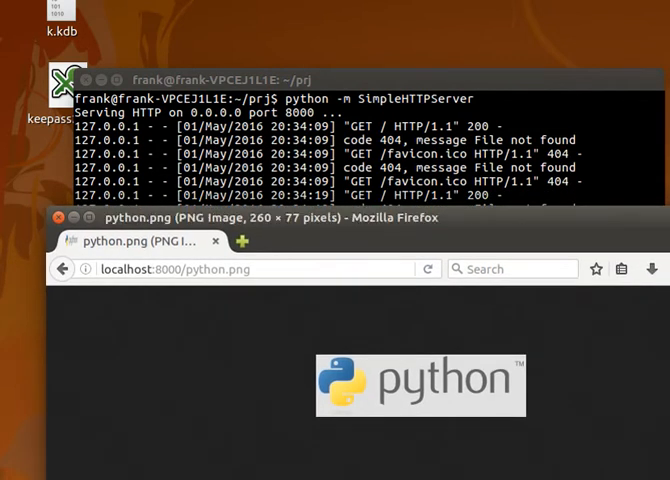
pyautogui.click(62, 268)
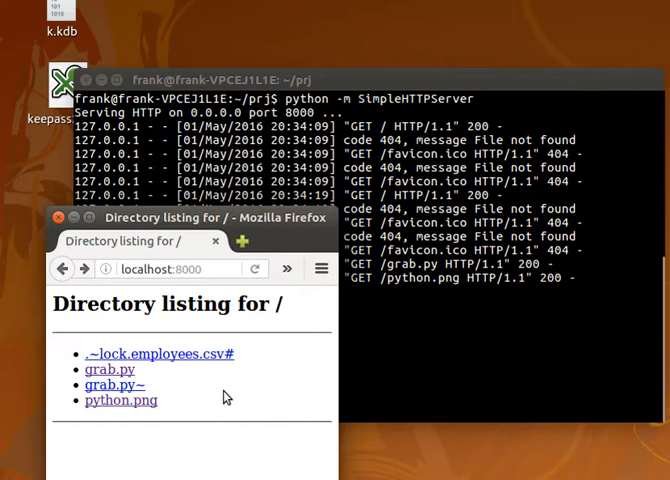
pyautogui.moveTo(231, 390)
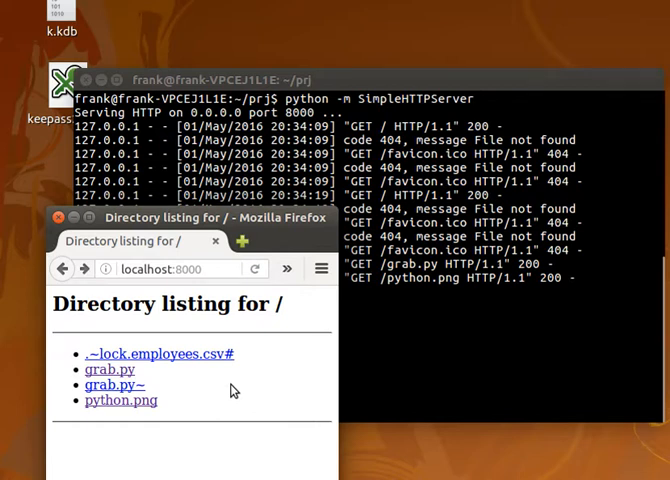
pyautogui.press('ctrl+c')
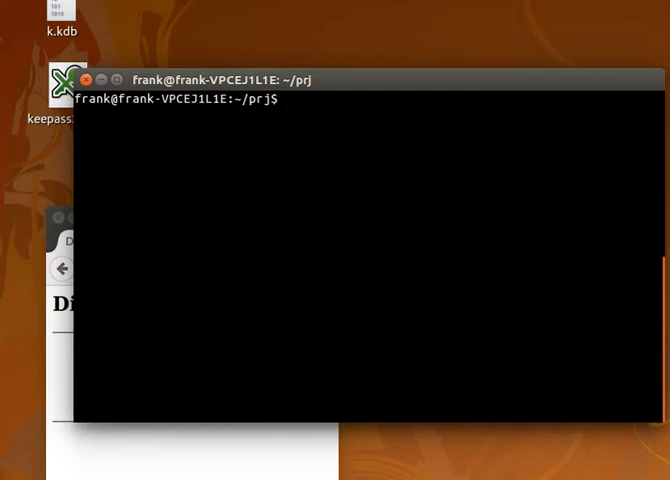
# - Print the Zen of Python with import this, then try running the missing z.py
pyautogui.write('python')
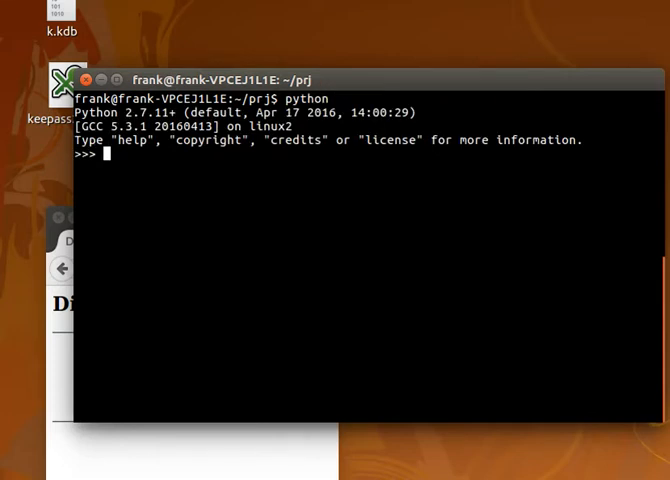
pyautogui.write('i')
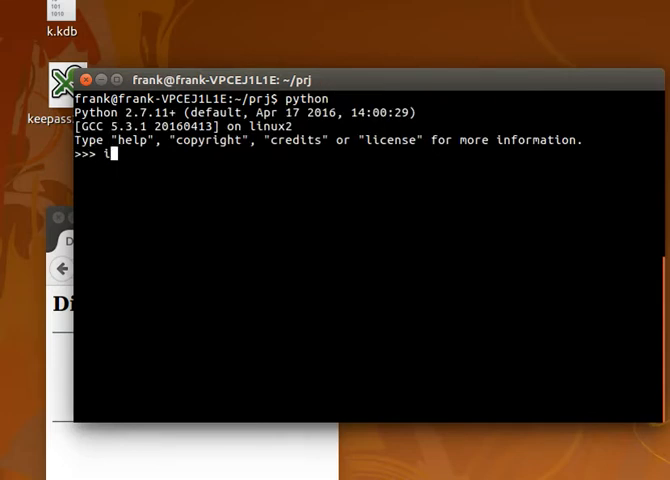
pyautogui.write('import this')
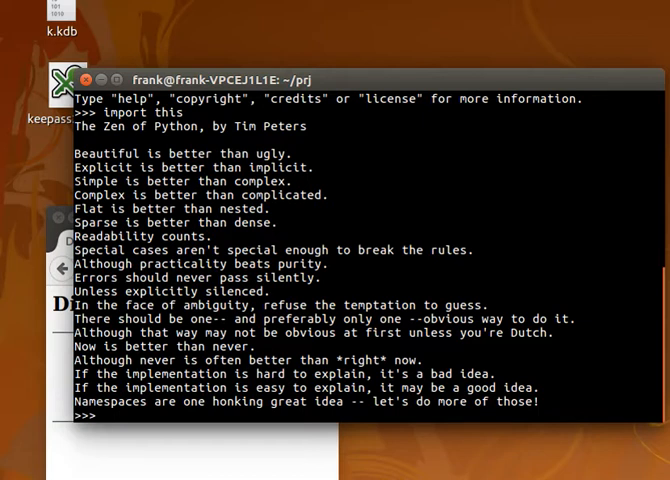
pyautogui.write('import antigravity')
pyautogui.write('ls')
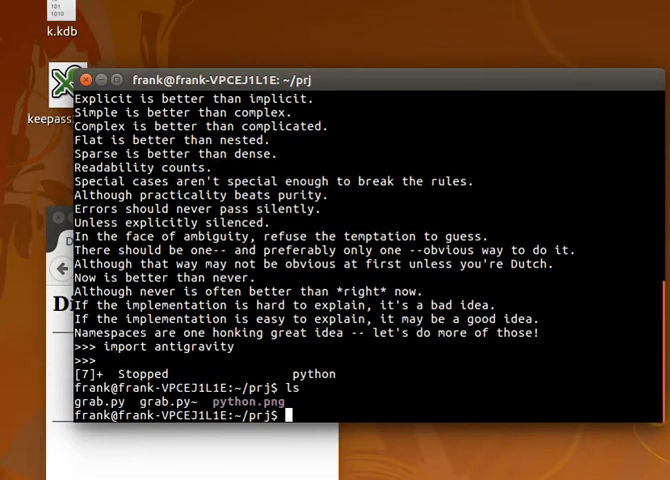
pyautogui.write('python z.py')
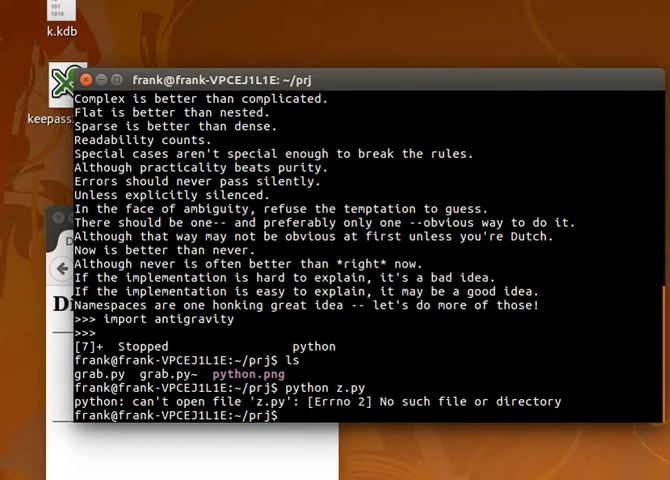
# - Write z.py reversing [1,2,3,4,5] with b.reverse(), then start a "Hello World" string version
pyautogui.write('em')
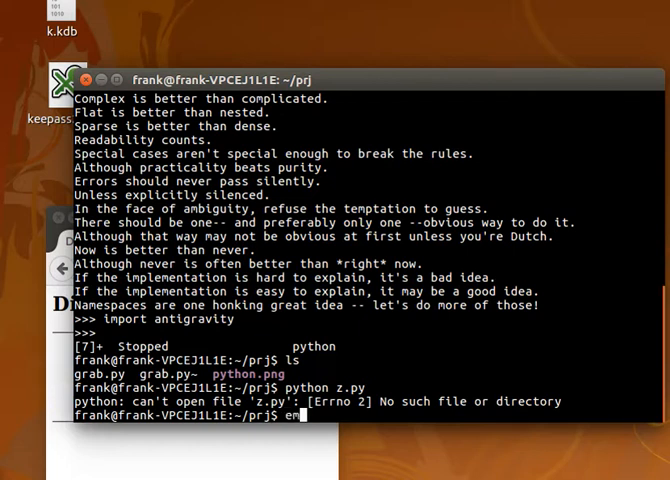
pyautogui.write('macs z.p')
pyautogui.write('b = [1,2,3,4,5')
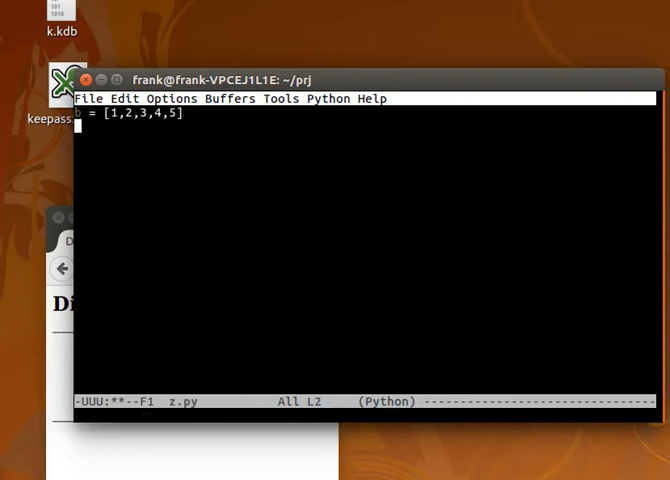
pyautogui.write('b.reverse')
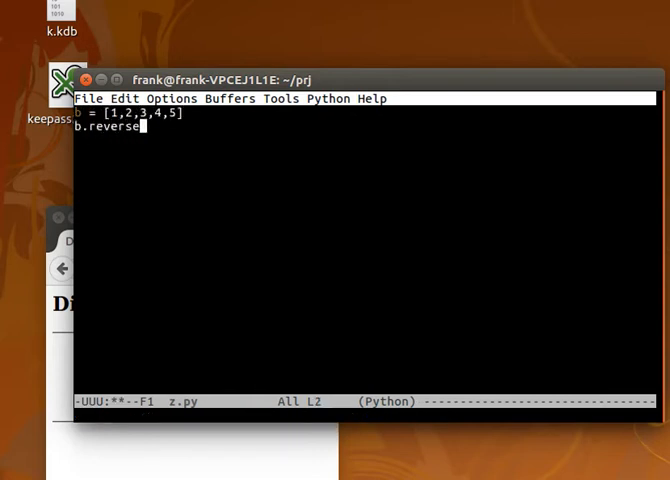
pyautogui.write('()')
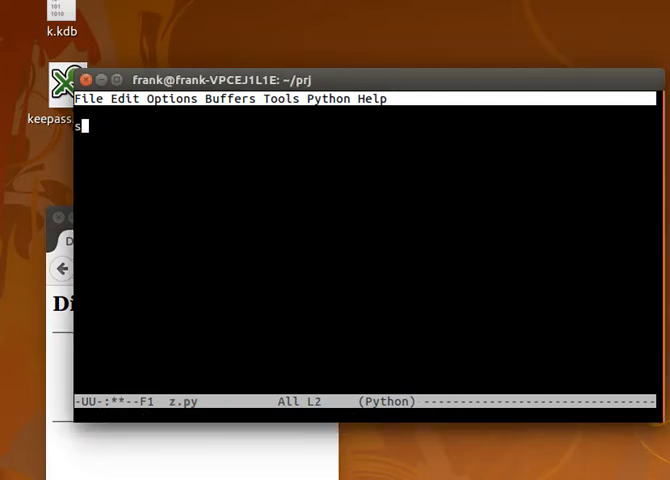
pyautogui.write('= "Hello Wor')
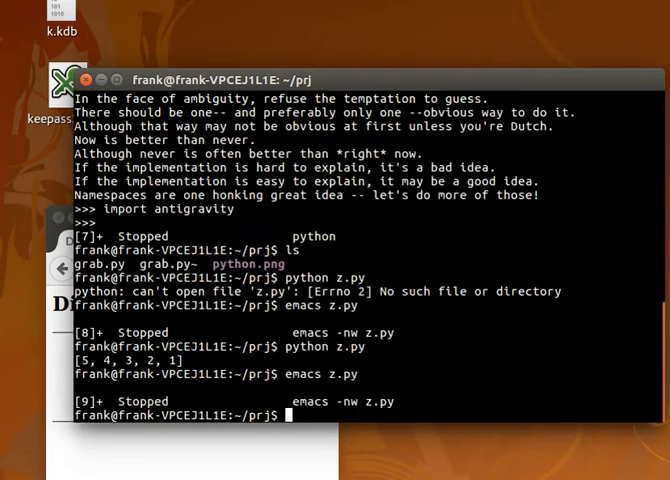
# - Rerun z.py to print dlroW olleH, then reopen z.py in emacs
pyautogui.press('Return')
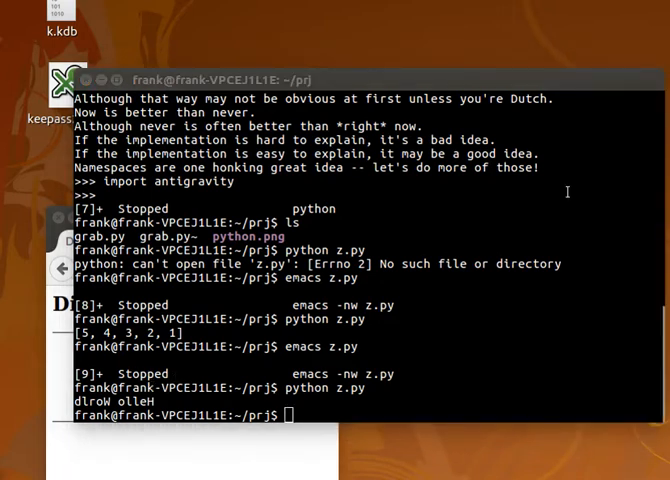
pyautogui.write('emacs z.py')
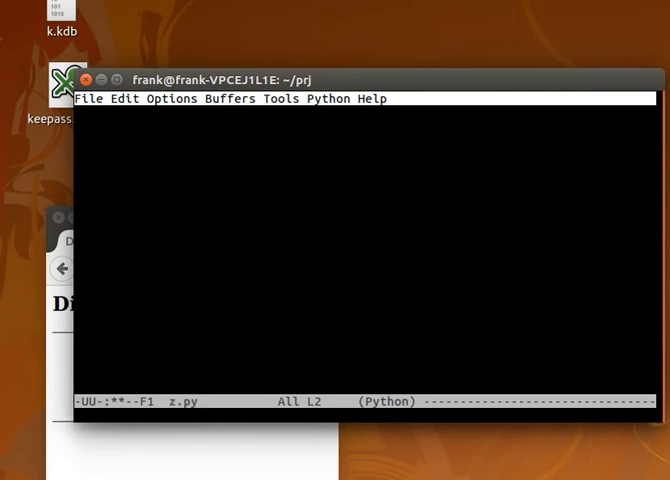
# - Type x = 7, y = 10 and the one-line swap x,y = y,x into z.py
pyautogui.write('a =')
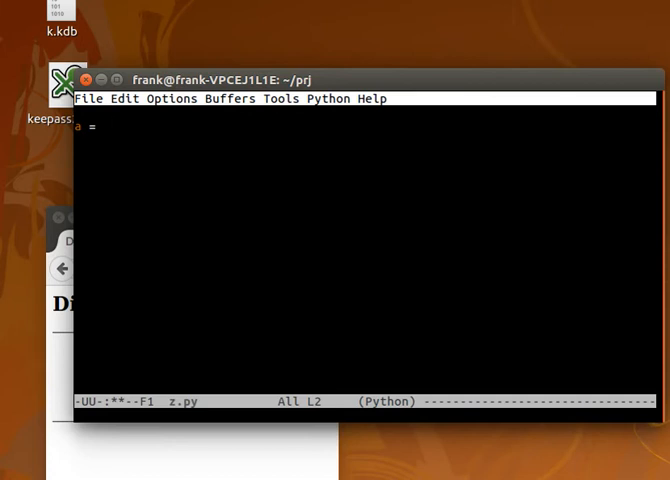
pyautogui.write('7')
pyautogui.write('y = 10')
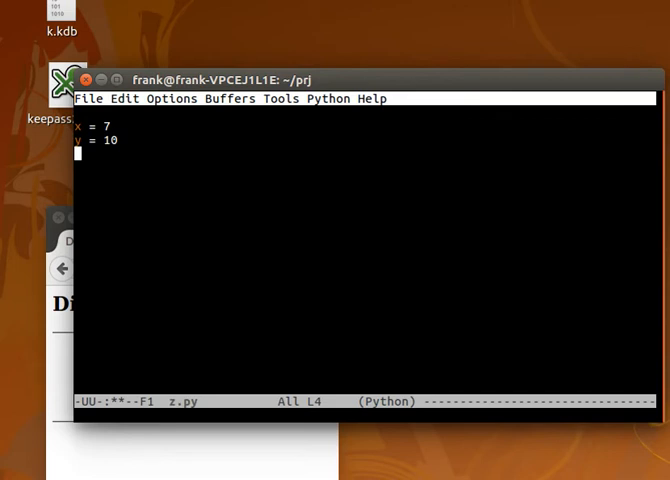
pyautogui.write('y')
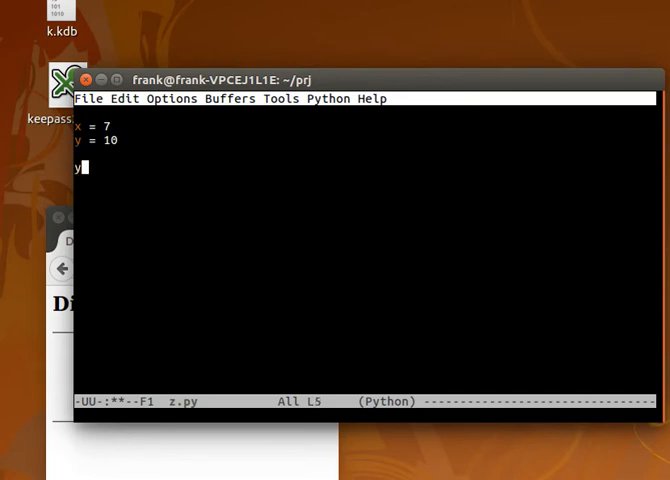
pyautogui.write('x,y = y,')
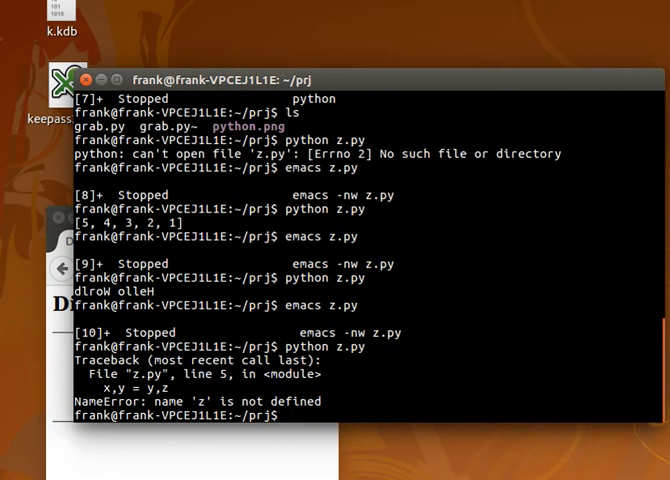
# - After the NameError traceback, enter emacs z.py at the prompt to reopen the file
pyautogui.write('emacs z.py')
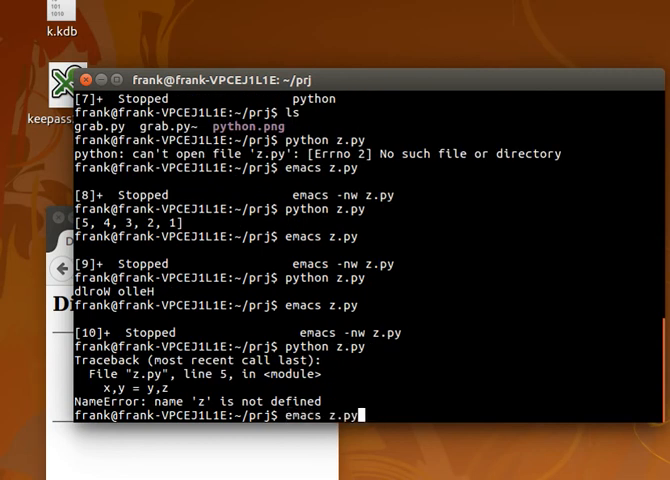